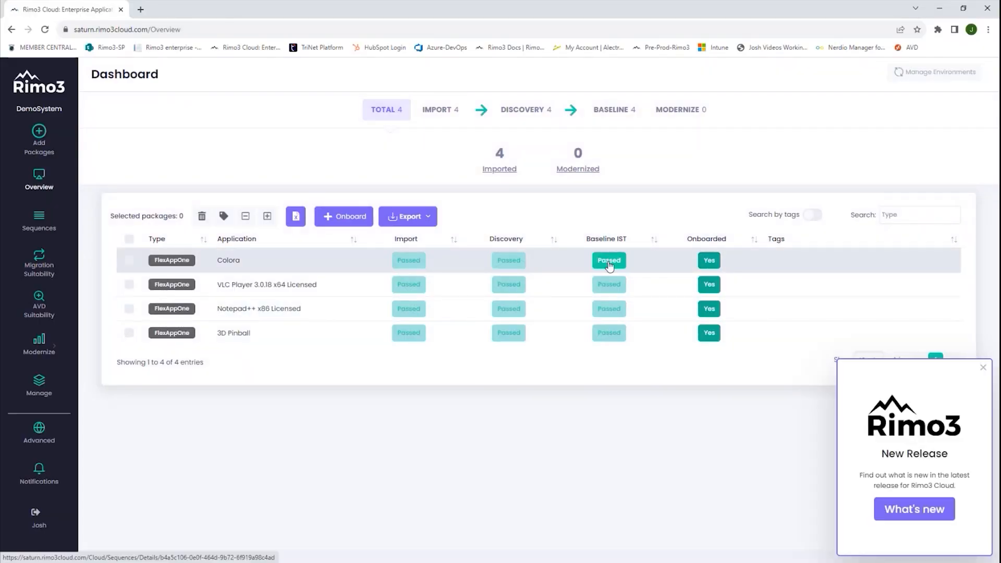
Step: Add the Colora.zip package with Import, Discovery, Baseline and Test all enabled
left_click(38, 262)
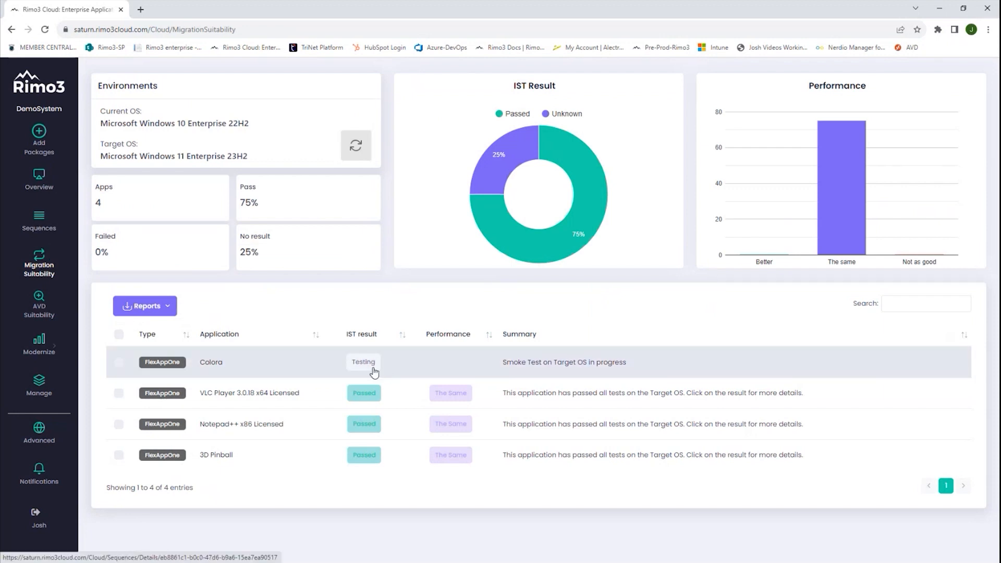
left_click(362, 362)
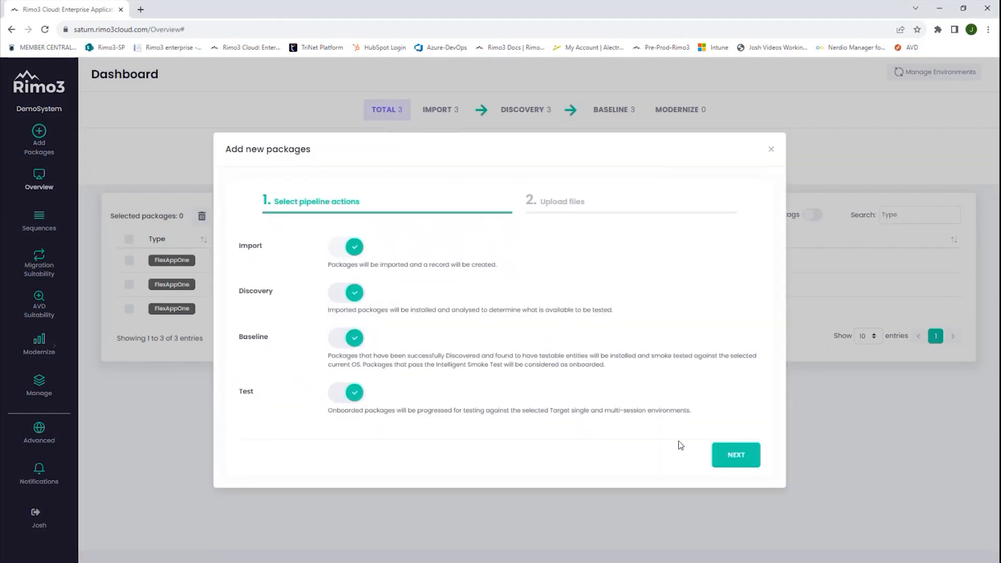
left_click(736, 455)
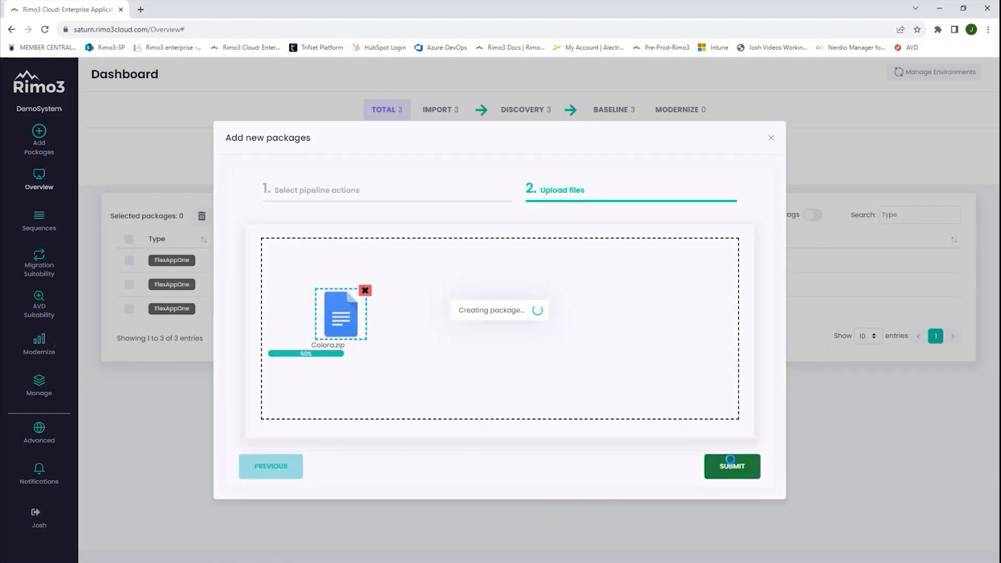